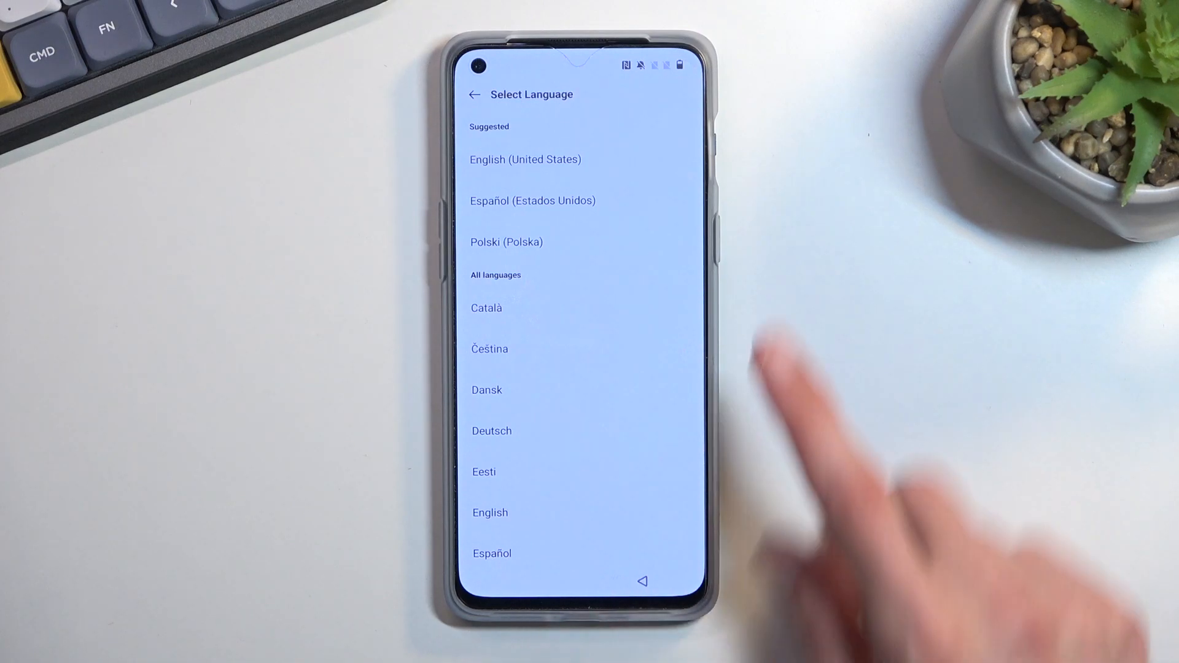
# Select English (United States) as the language and start setup from the Hello screen.
pyautogui.click(525, 159)
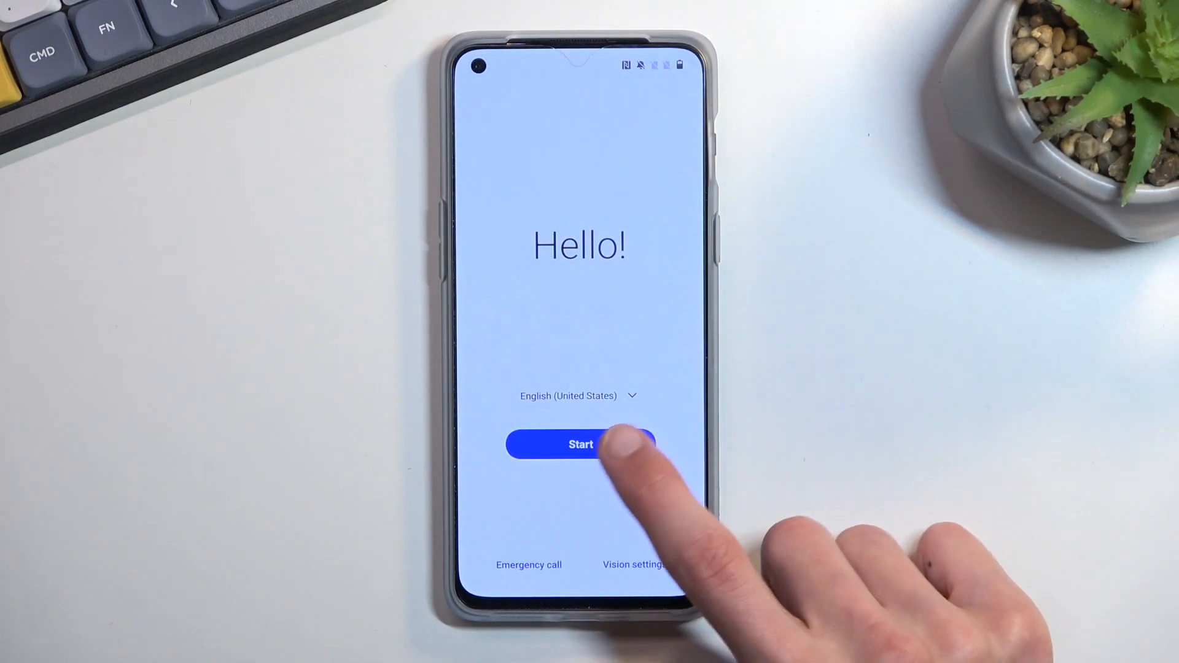
pyautogui.click(581, 444)
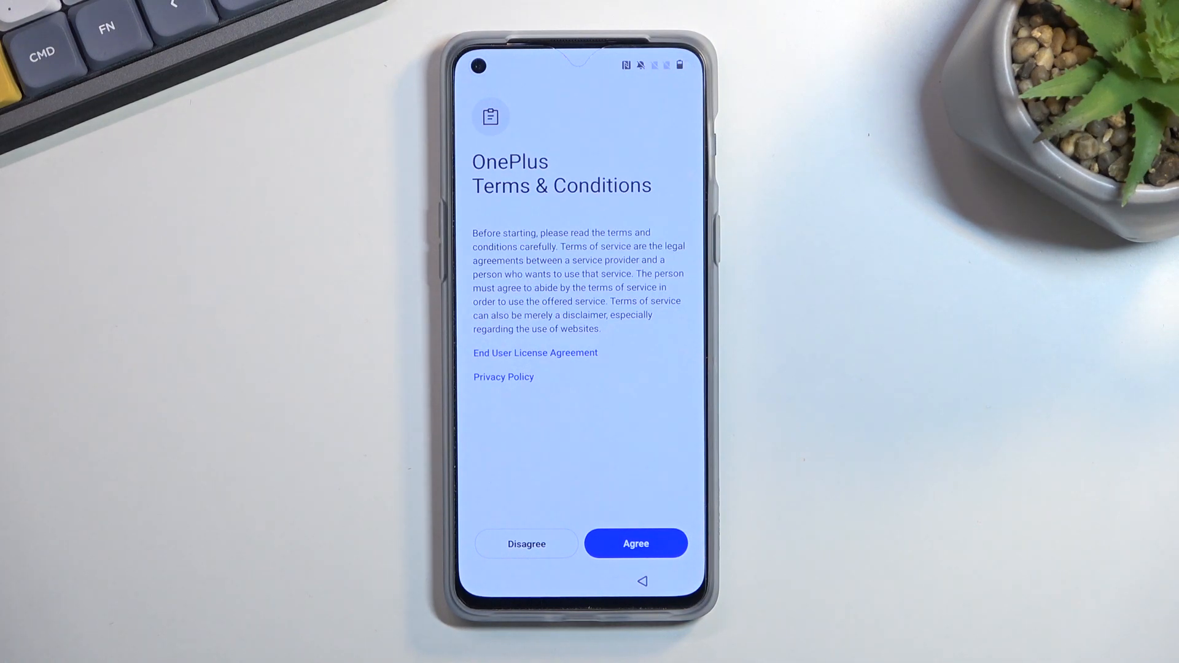
# Agree to the OnePlus Terms & Conditions.
pyautogui.click(635, 543)
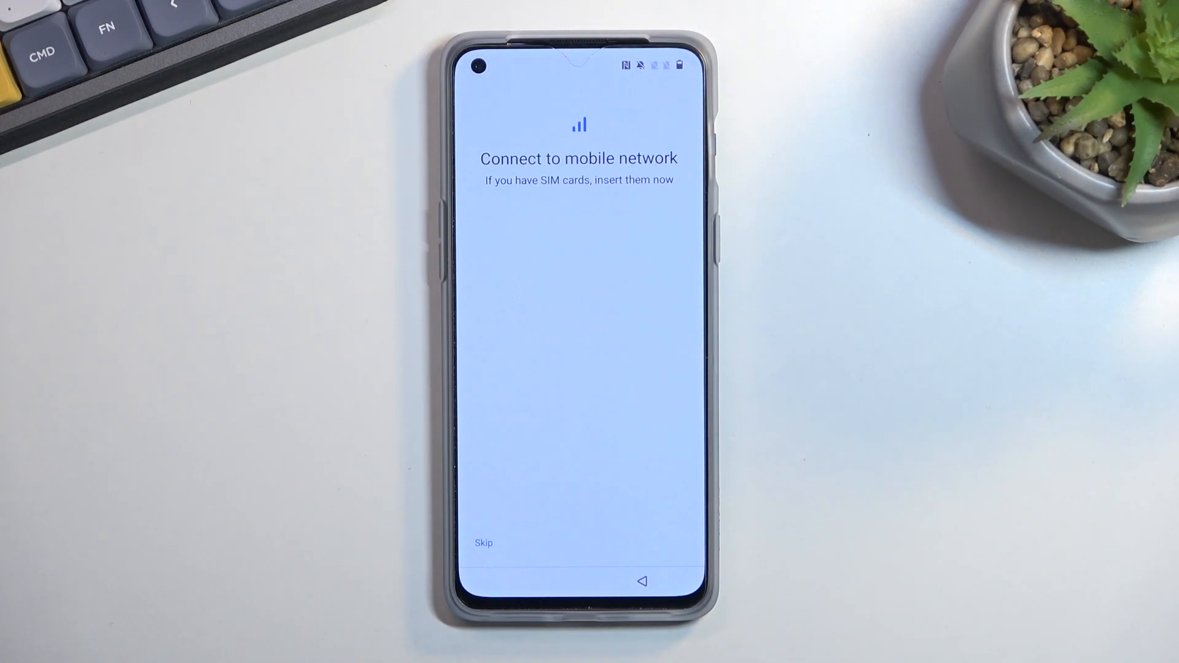
# Skip the mobile network and Wi-Fi screens and confirm setting up offline.
pyautogui.click(483, 542)
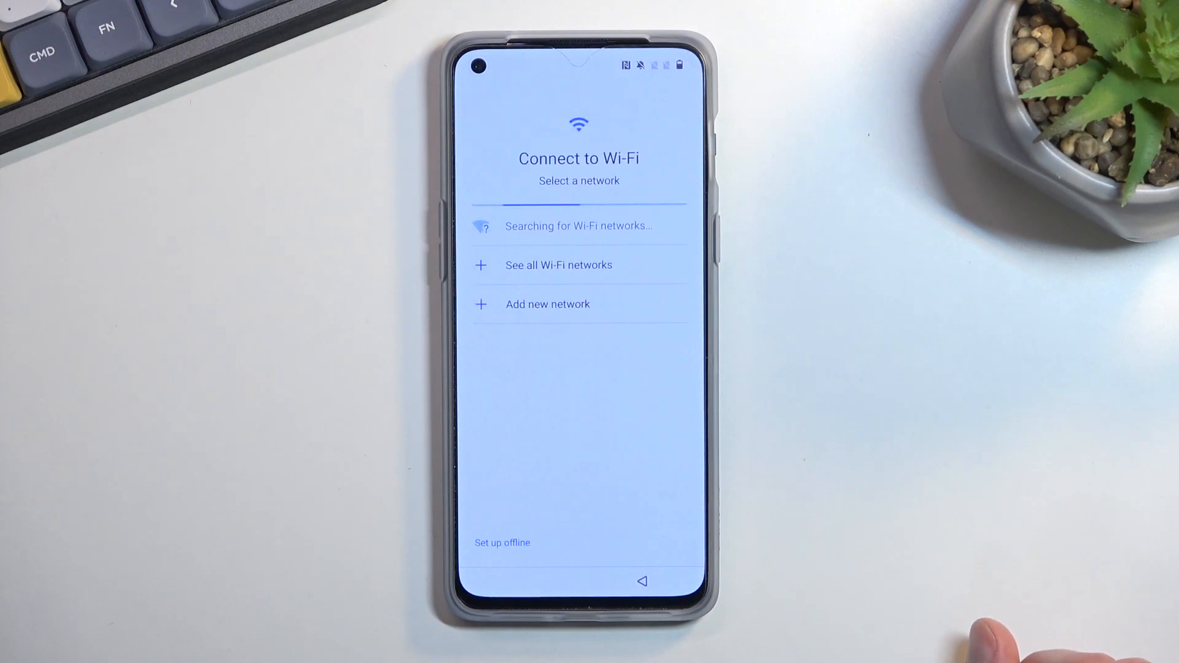
pyautogui.click(501, 542)
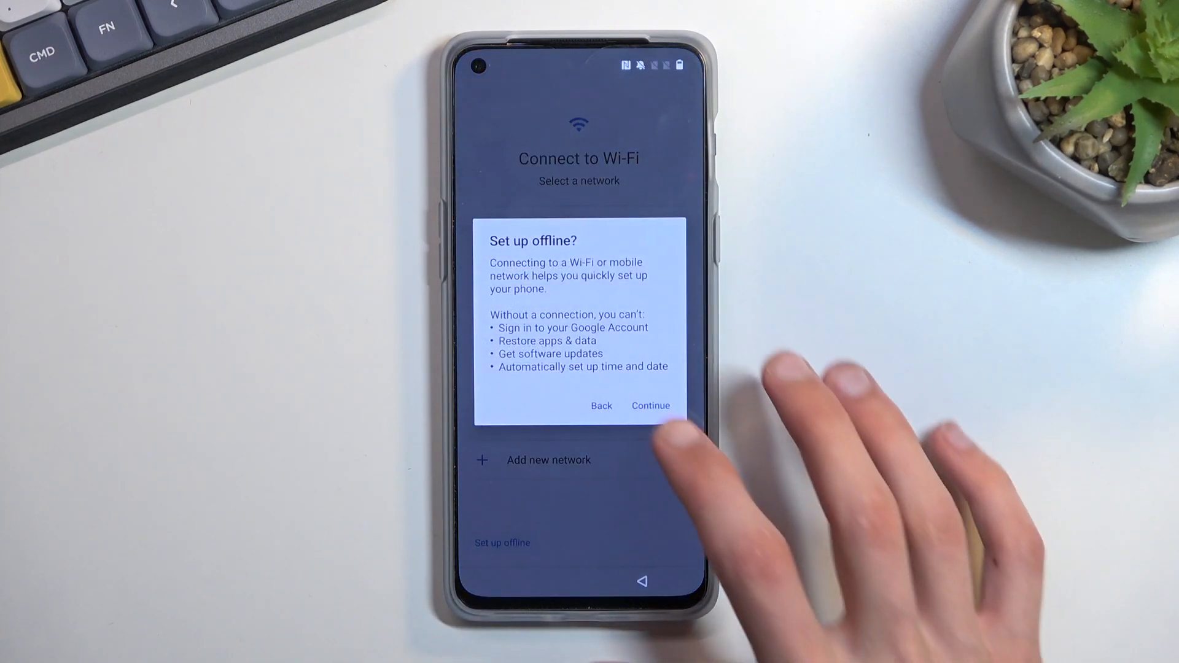
pyautogui.click(650, 405)
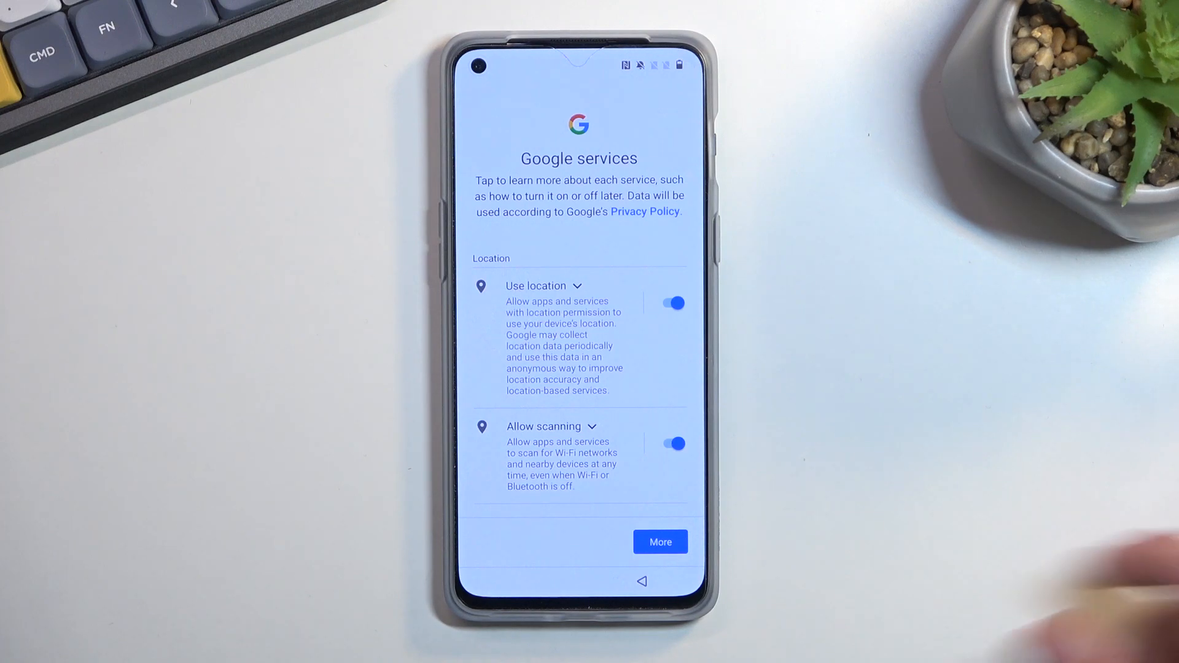
# Switch off Send usage and diagnostic data and accept the Google services screen.
pyautogui.scroll(-3)
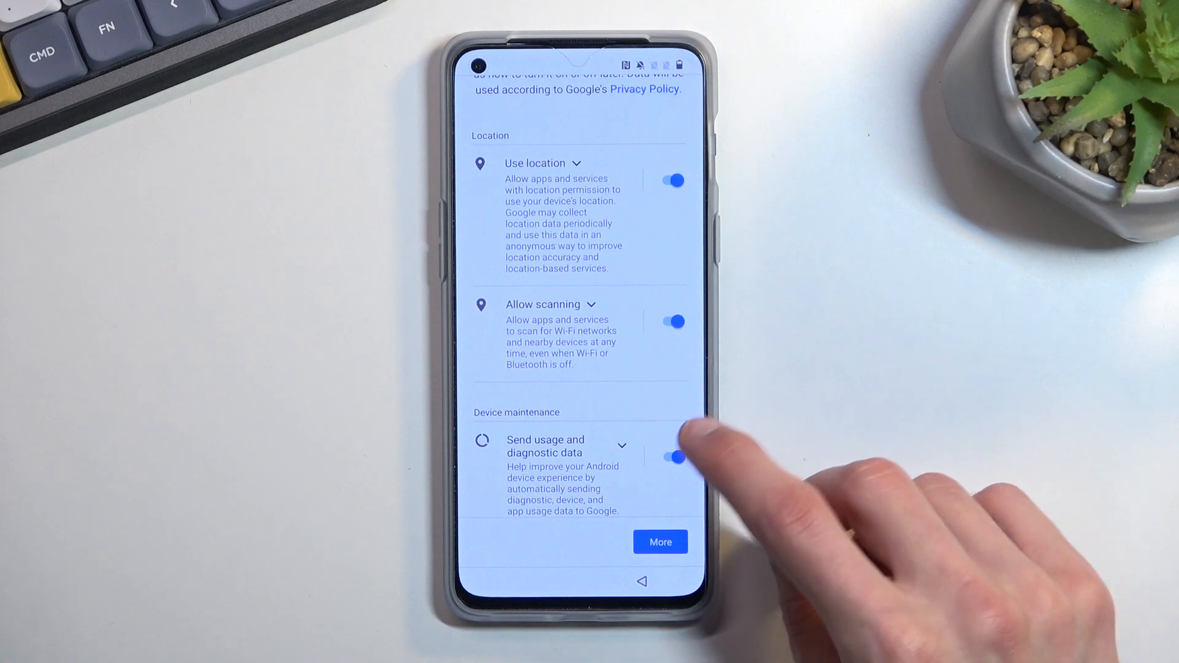
pyautogui.click(672, 457)
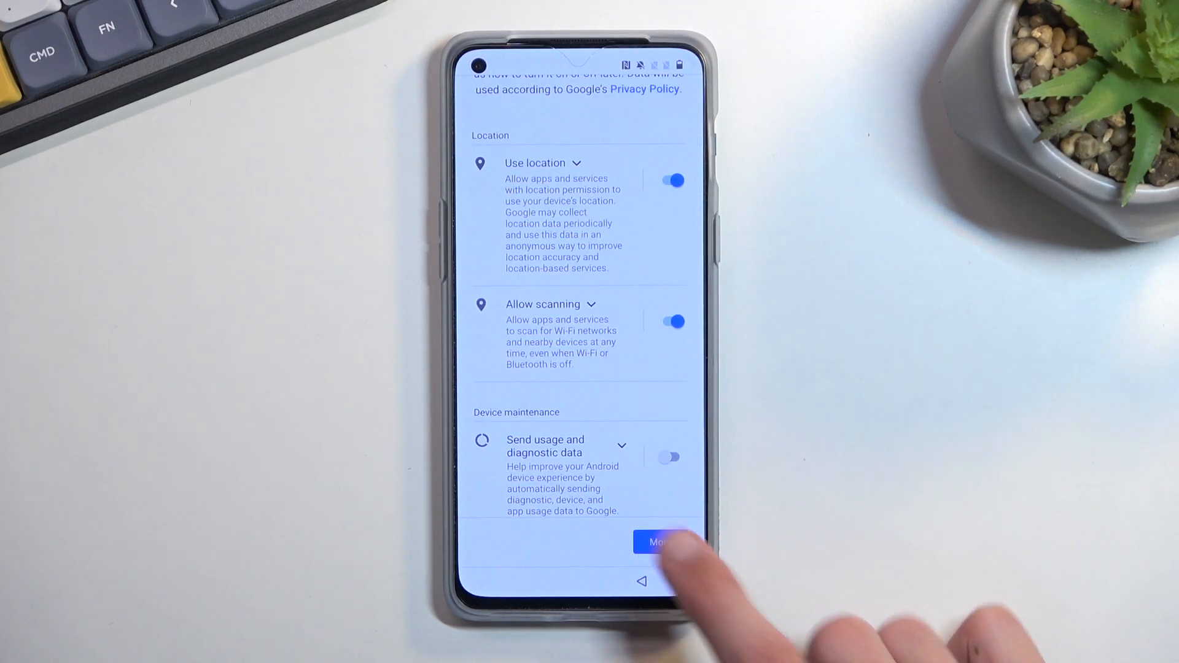
pyautogui.click(658, 542)
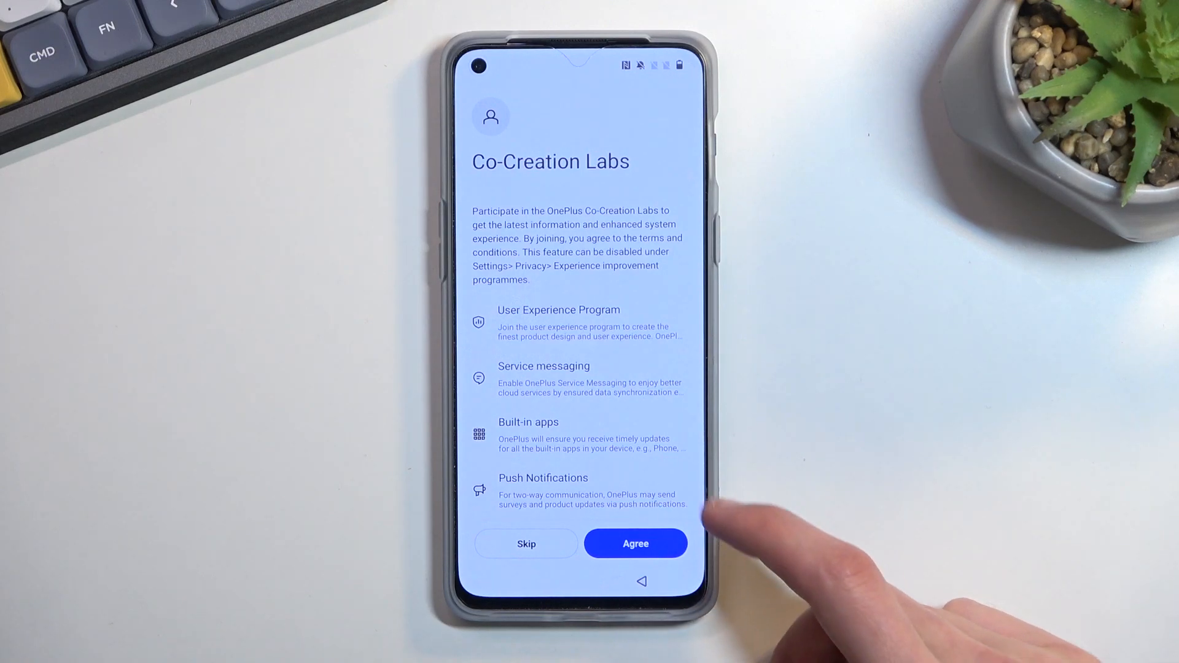
# Scroll through the Co-Creation Labs screen to continue to Unlocking mode.
pyautogui.scroll(-3)
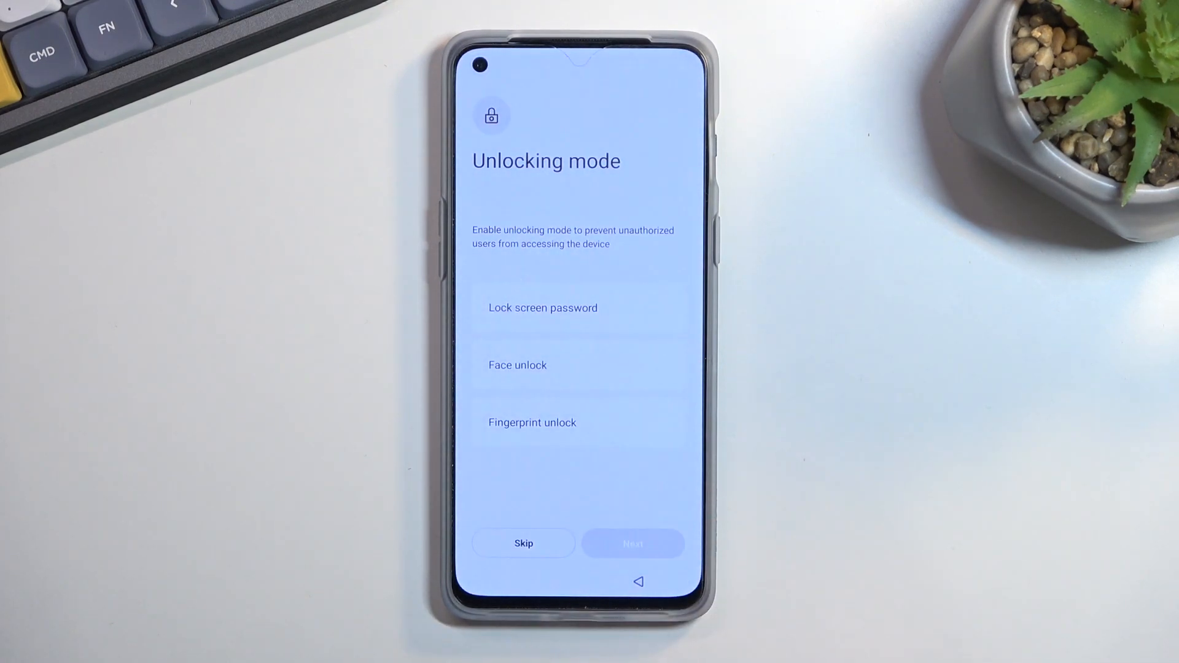
# Choose Lock screen password and draw an unlock pattern on the dot grid.
pyautogui.click(542, 308)
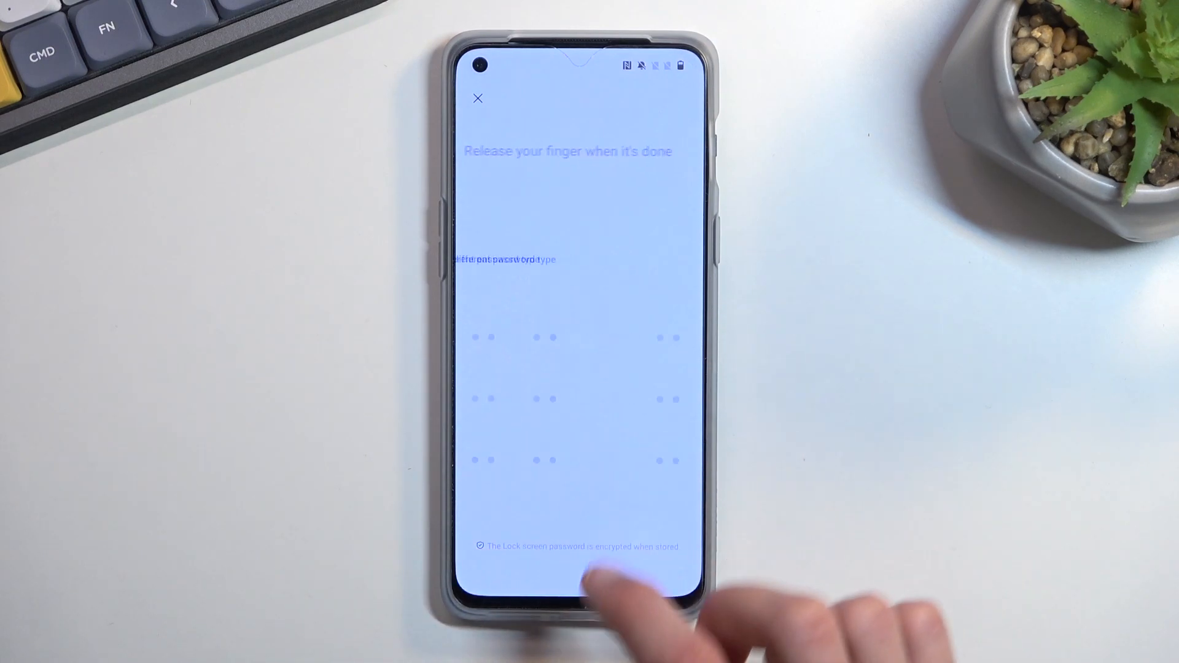
pyautogui.moveTo(517, 337); pyautogui.dragTo(640, 460)
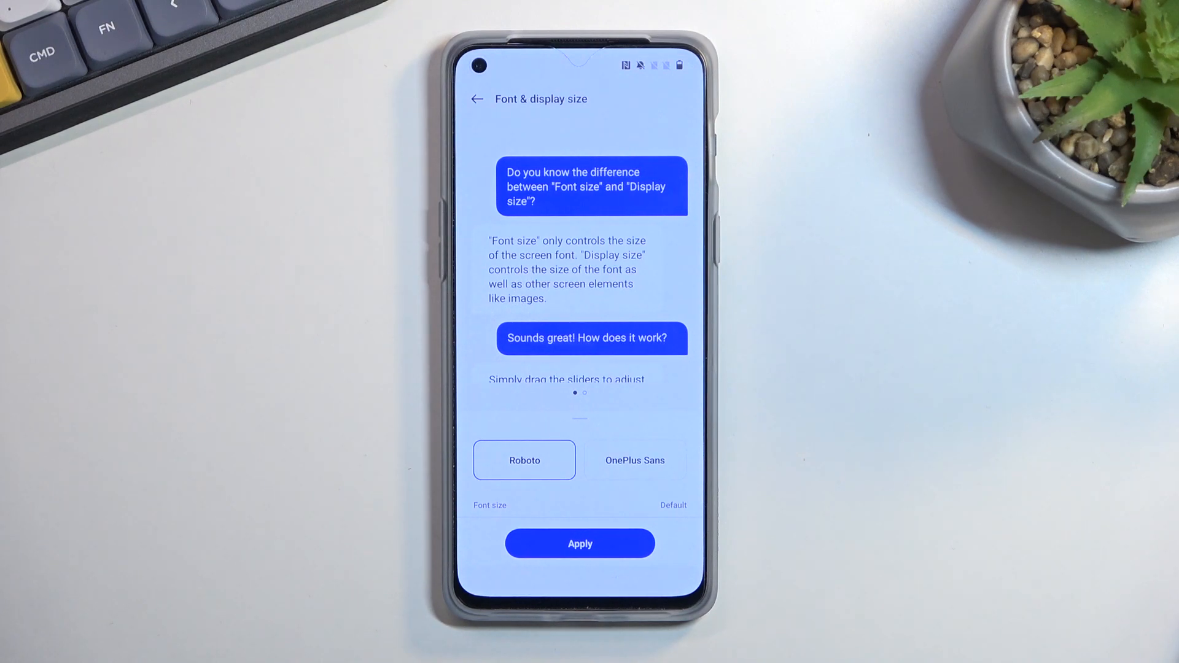
# Pick OnePlus Sans, set Font size and Display size back to Default, and apply.
pyautogui.click(580, 543)
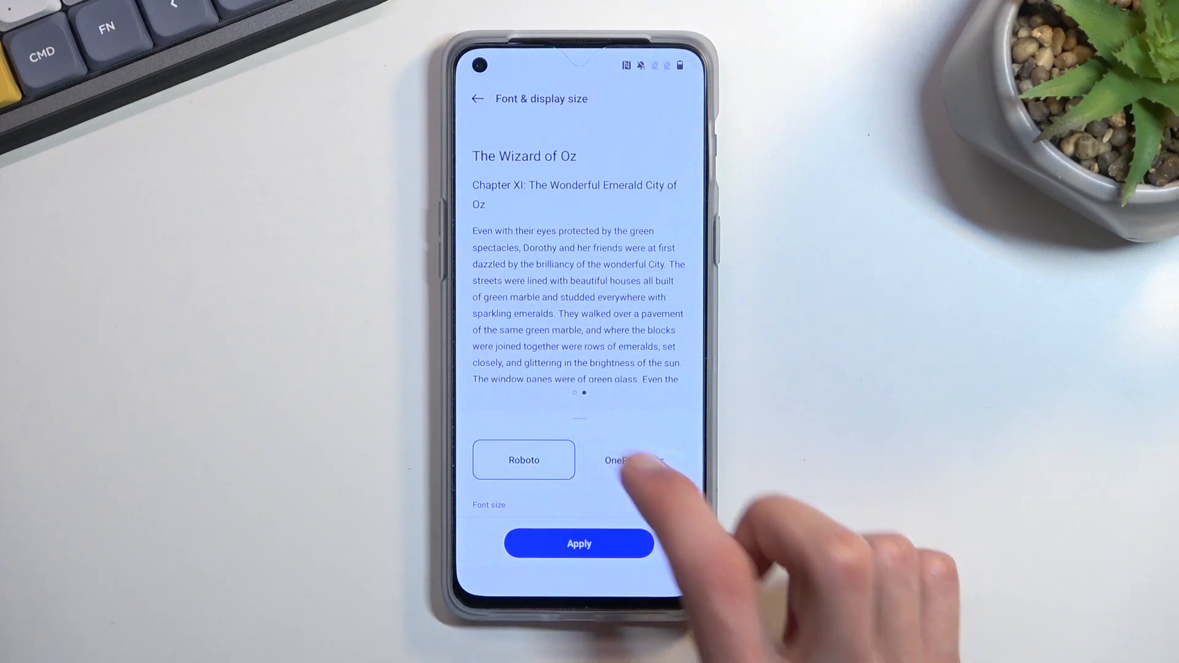
pyautogui.click(638, 461)
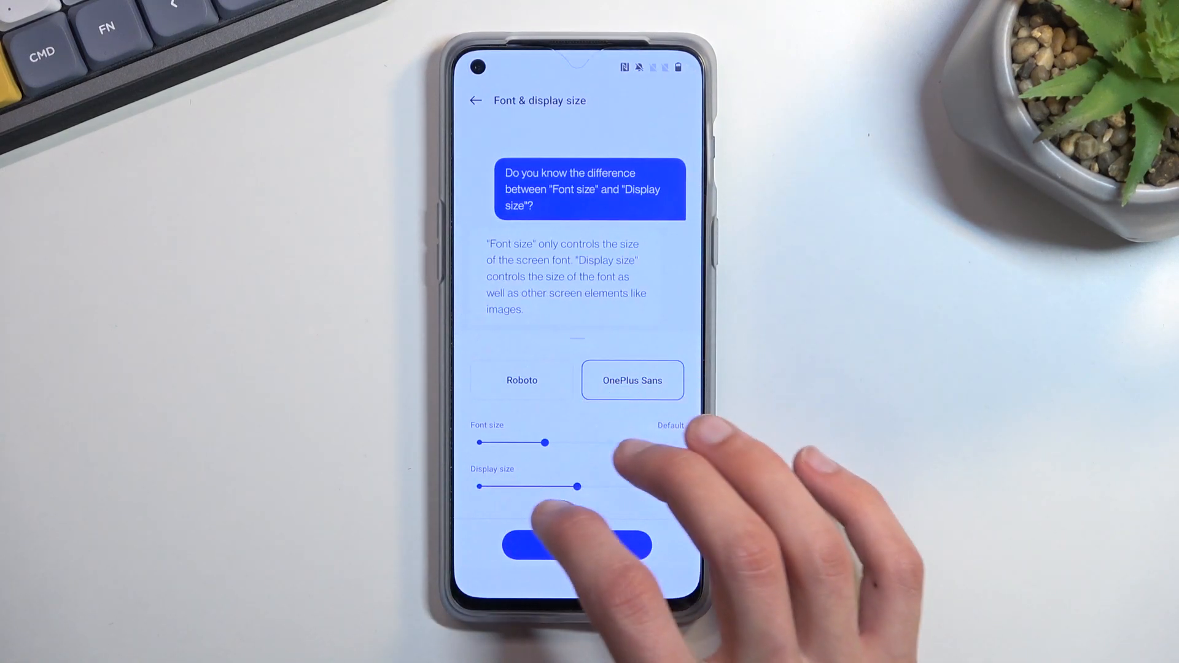
pyautogui.moveTo(577, 486); pyautogui.dragTo(477, 486)
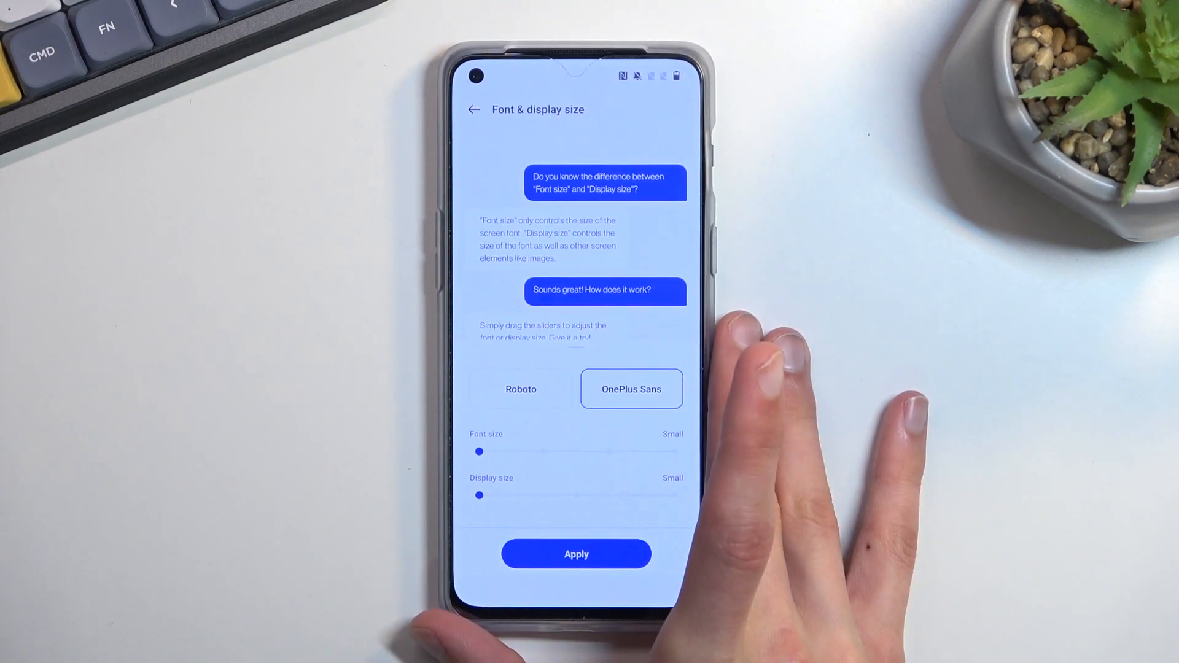
pyautogui.moveTo(479, 495); pyautogui.dragTo(571, 495)
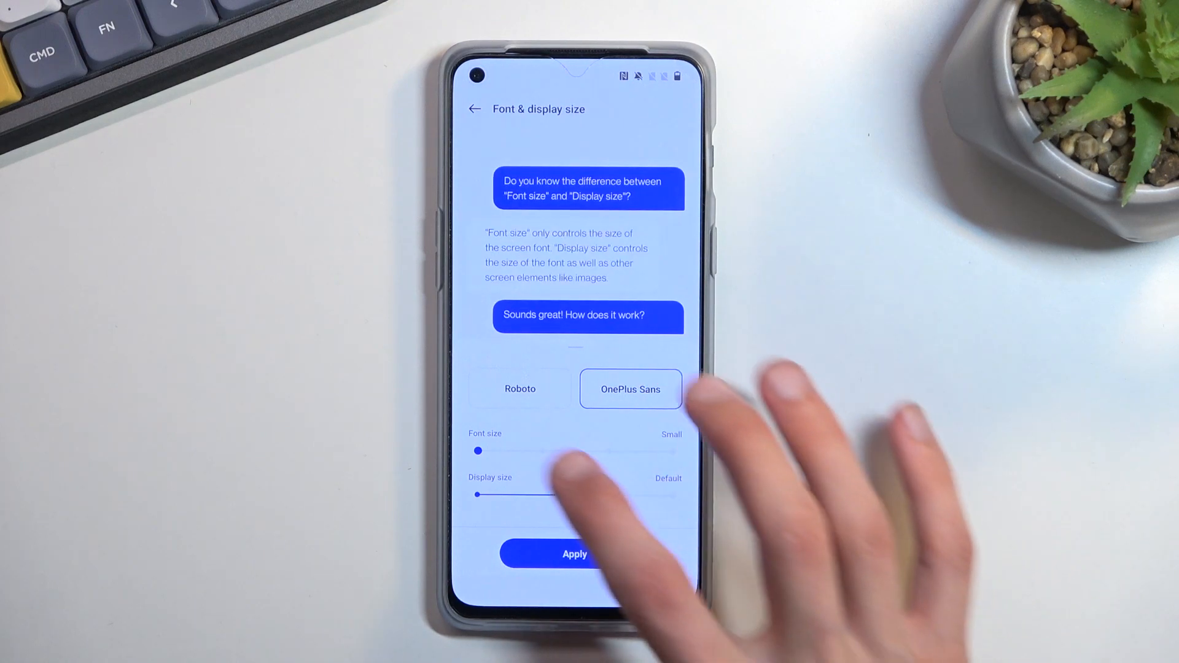
pyautogui.moveTo(478, 450); pyautogui.dragTo(539, 450)
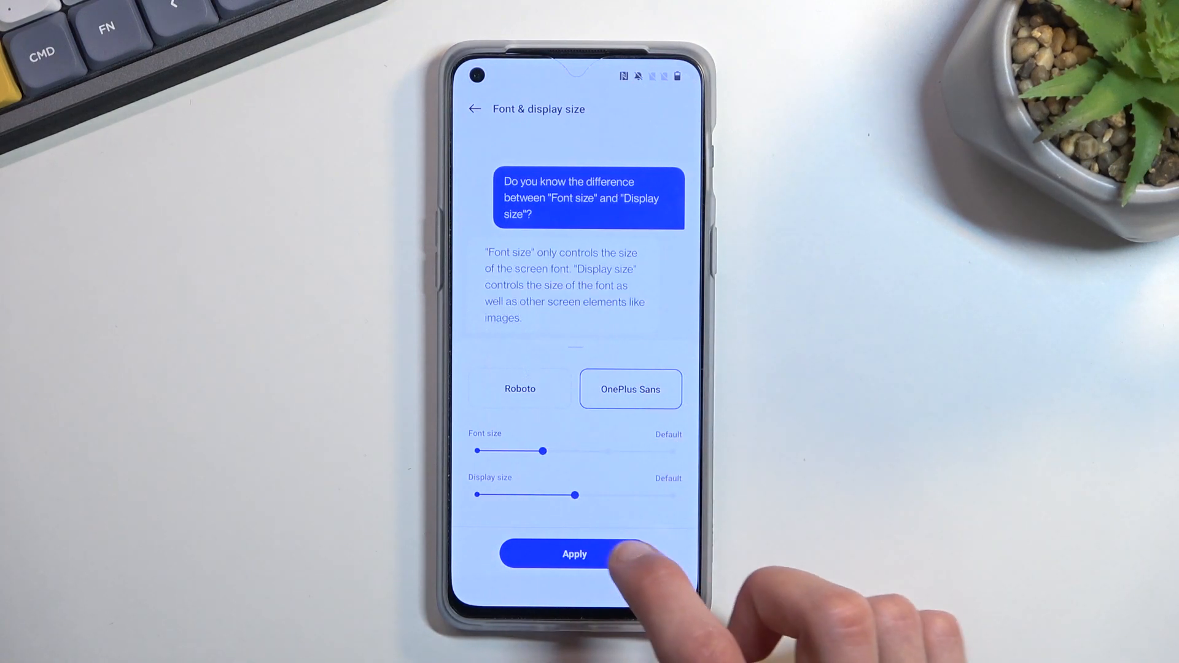
pyautogui.click(574, 553)
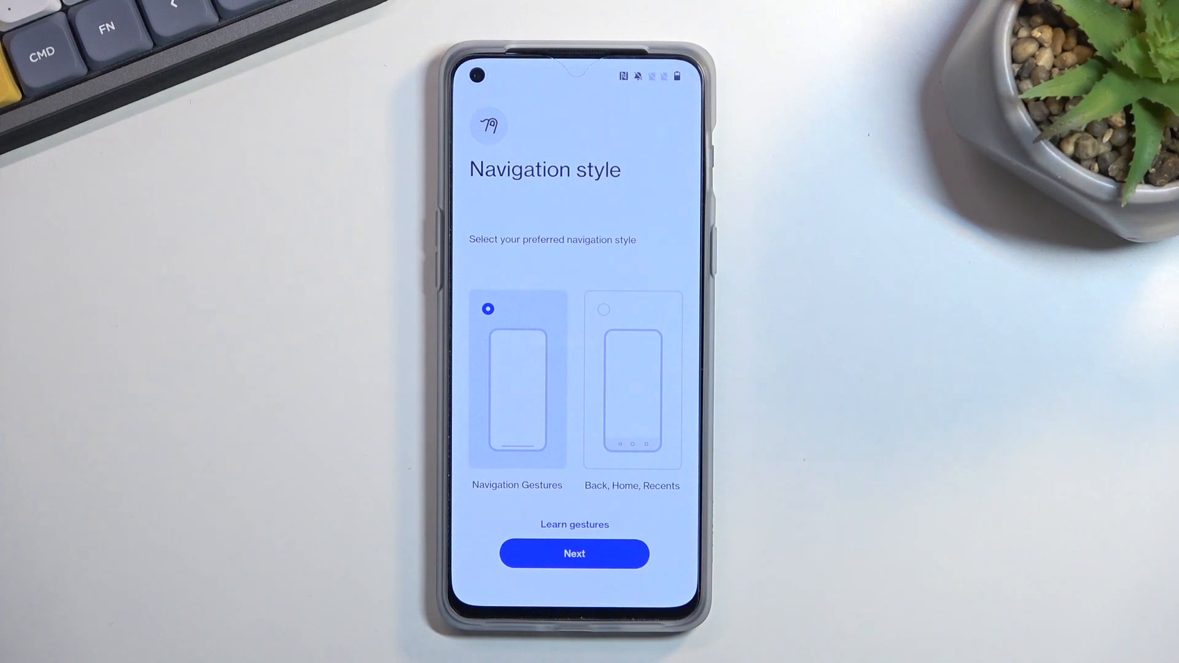
# Try button navigation, then settle on Navigation Gestures and continue.
pyautogui.click(633, 380)
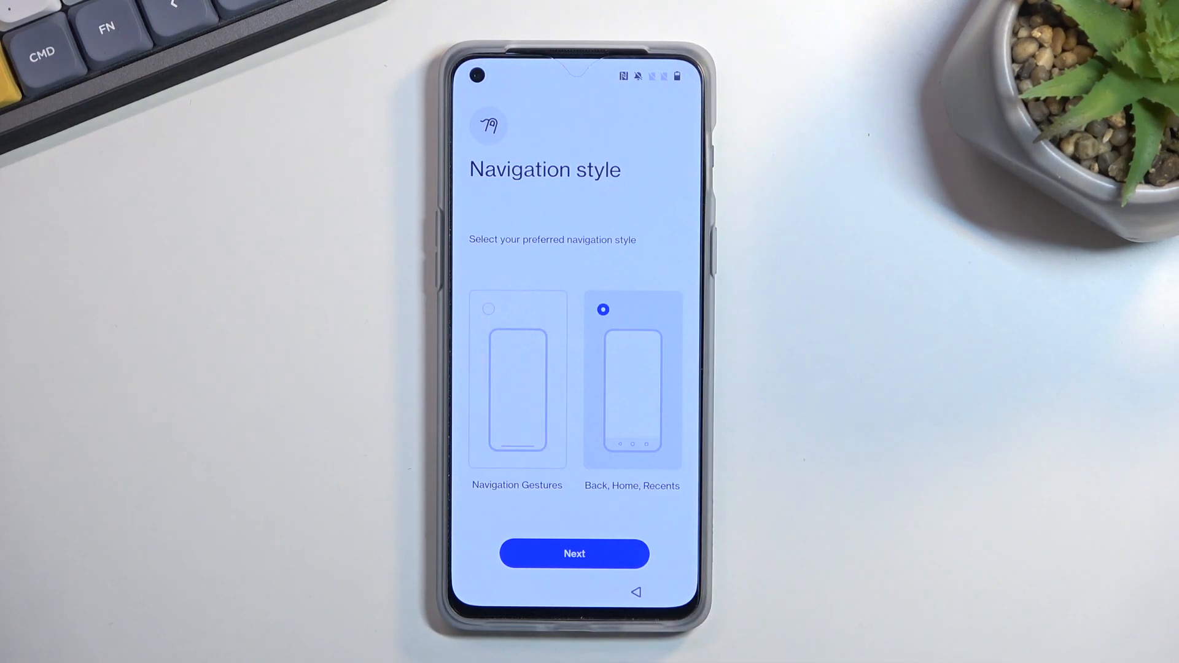
pyautogui.click(516, 379)
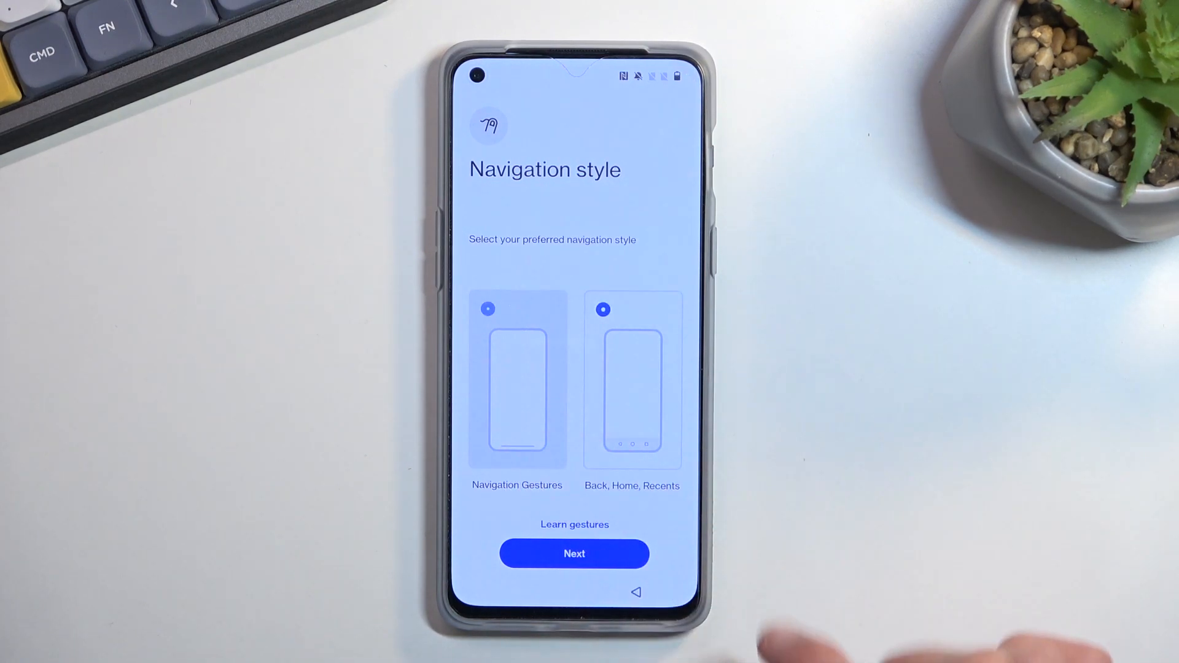
pyautogui.click(574, 553)
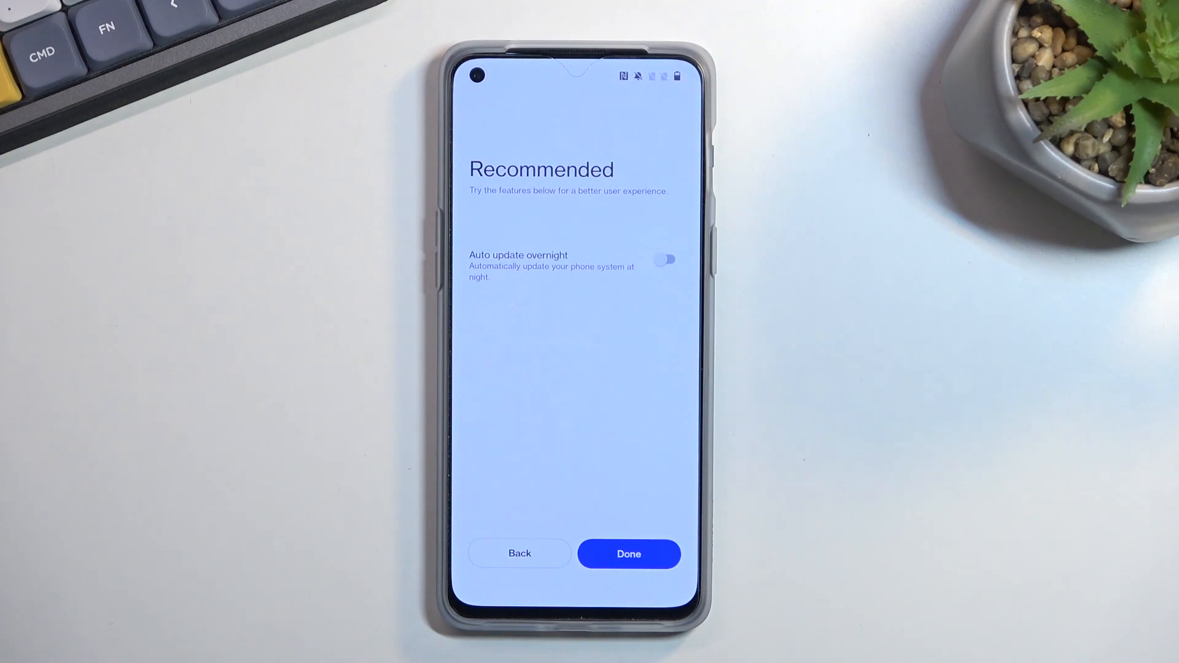
# Finish the Recommended step and confirm Setup complete to reach the home screen.
pyautogui.click(629, 554)
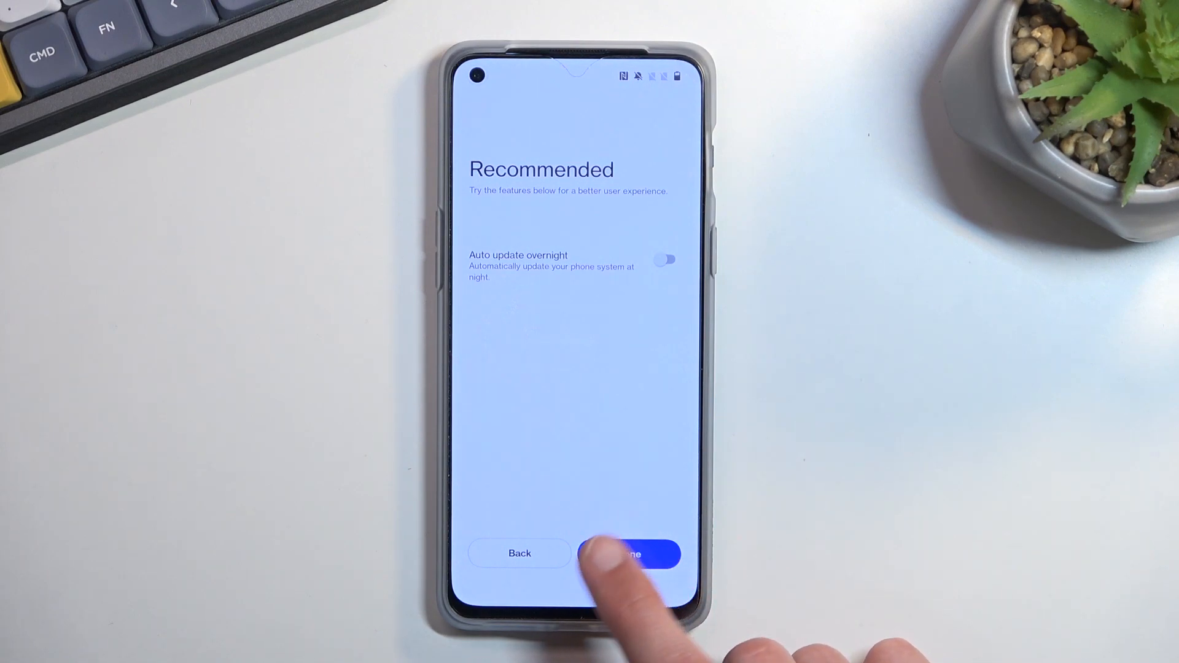
pyautogui.click(635, 554)
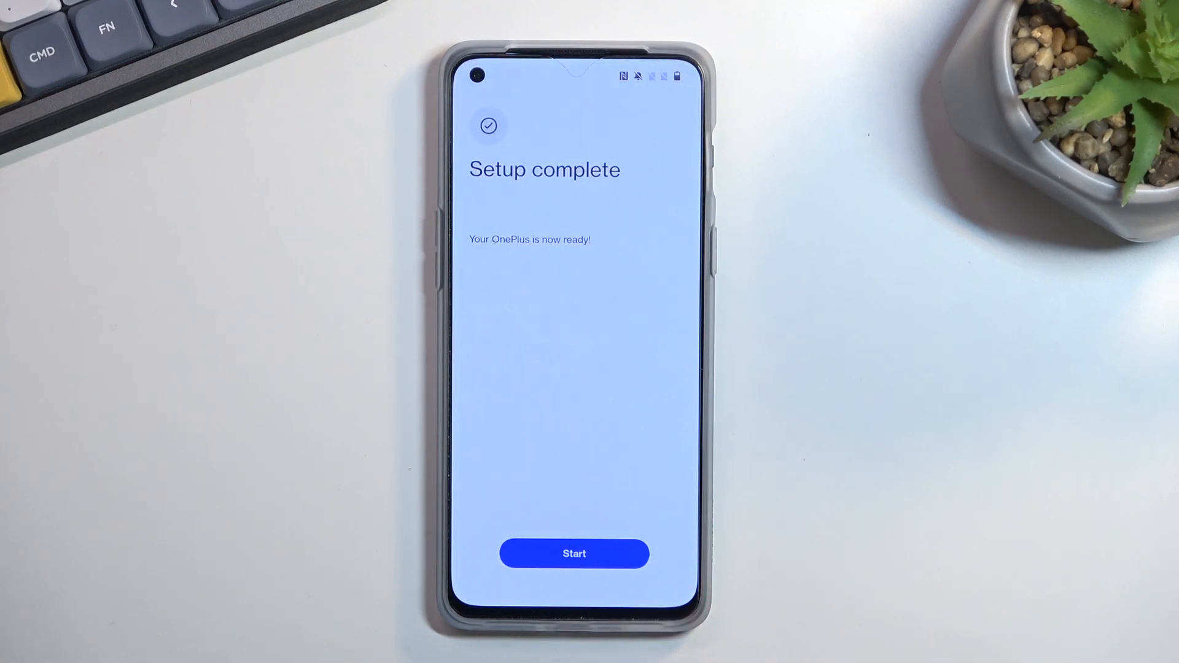
pyautogui.click(574, 553)
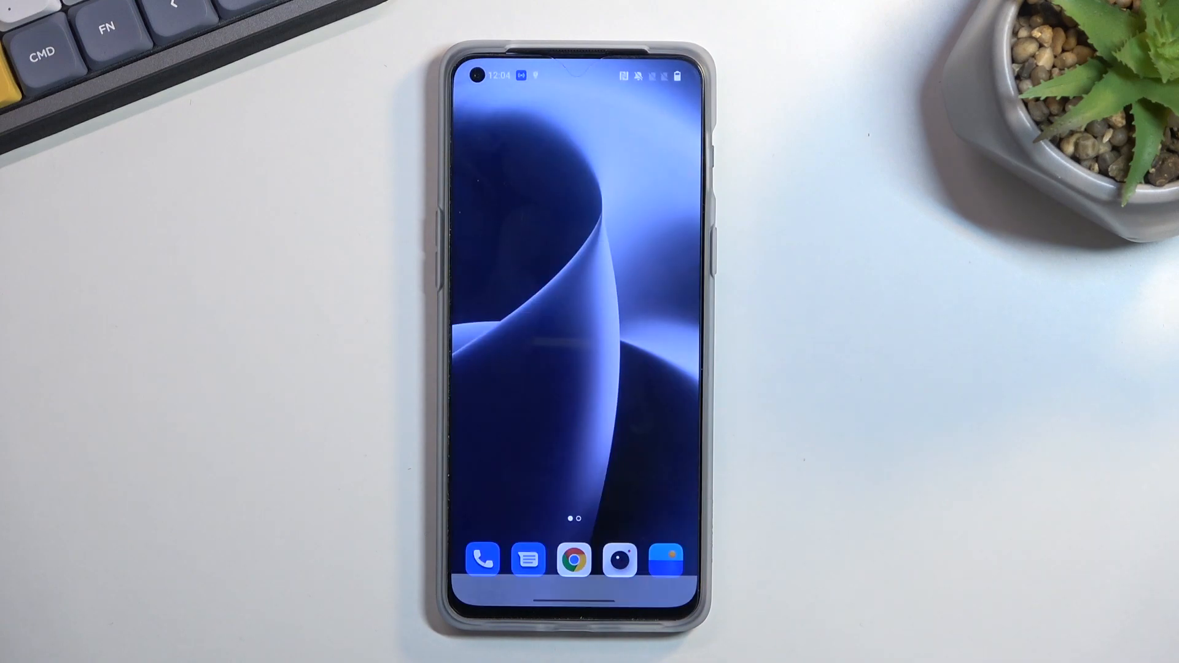